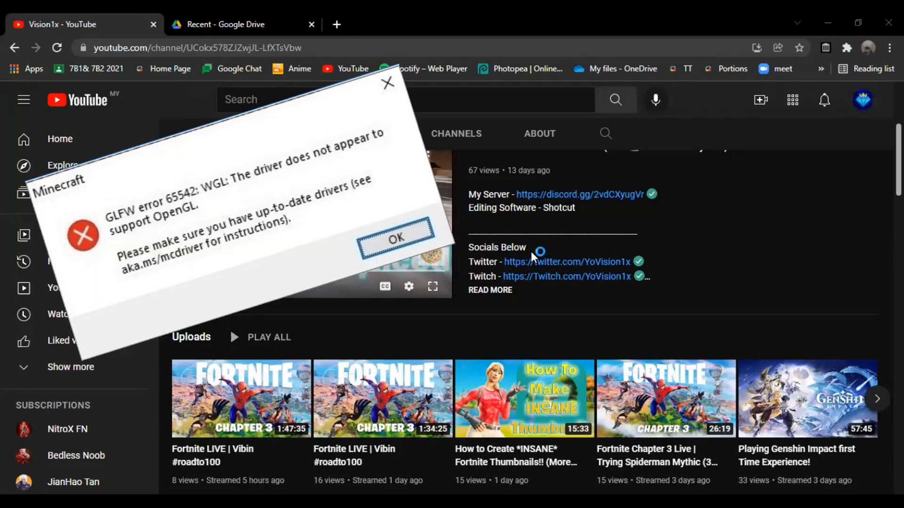
mouse_move(532, 256)
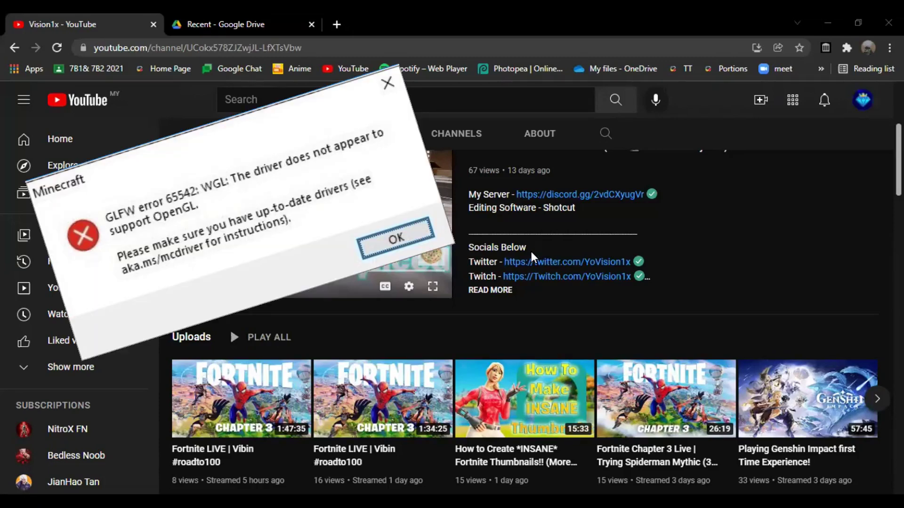
- Switch to the Google Drive tab previewing OpenGL Fix - Vision1x.zip, which lists opengl32.dll
click(396, 239)
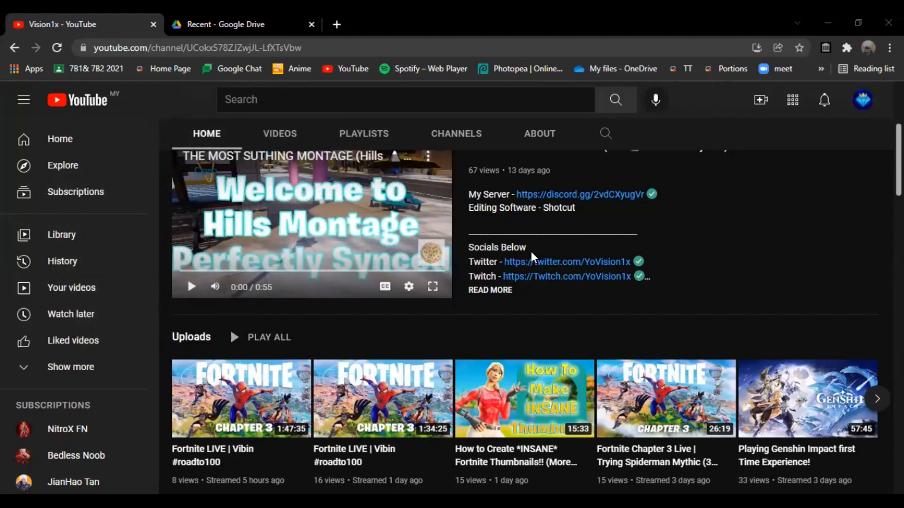
mouse_move(541, 257)
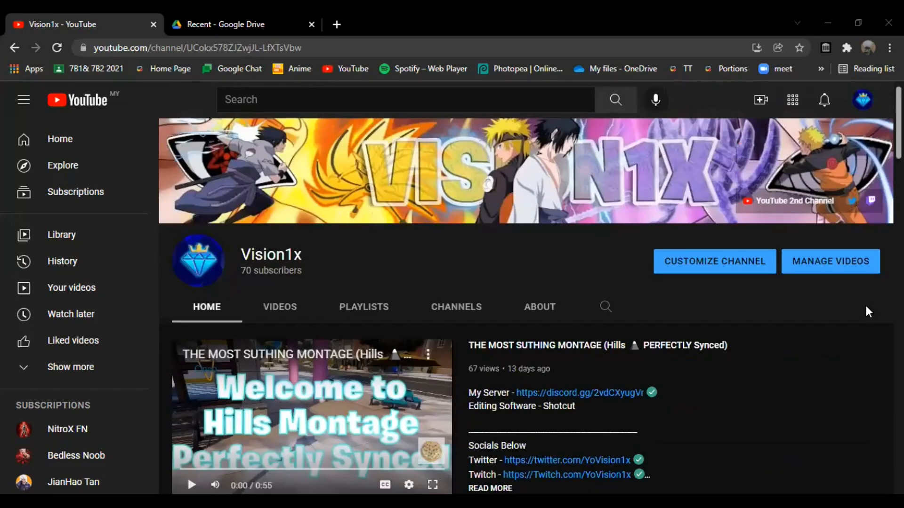
mouse_move(508, 383)
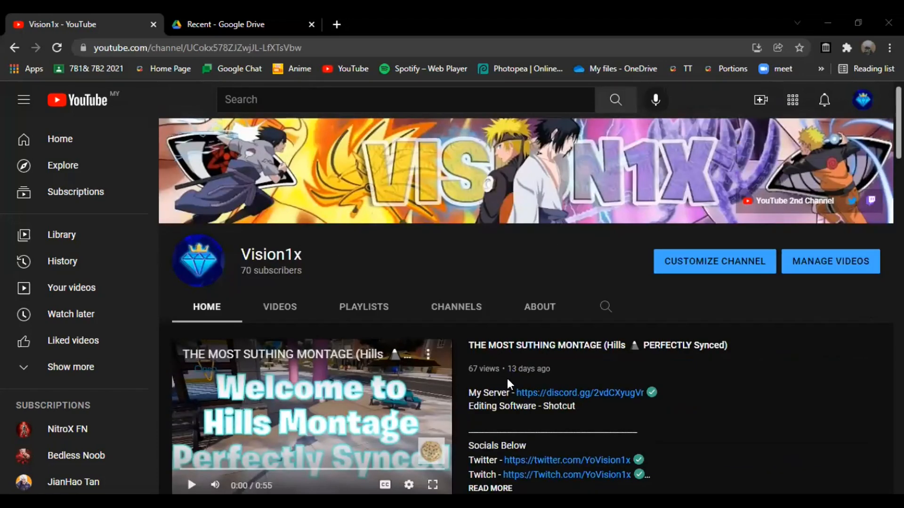
mouse_move(428, 179)
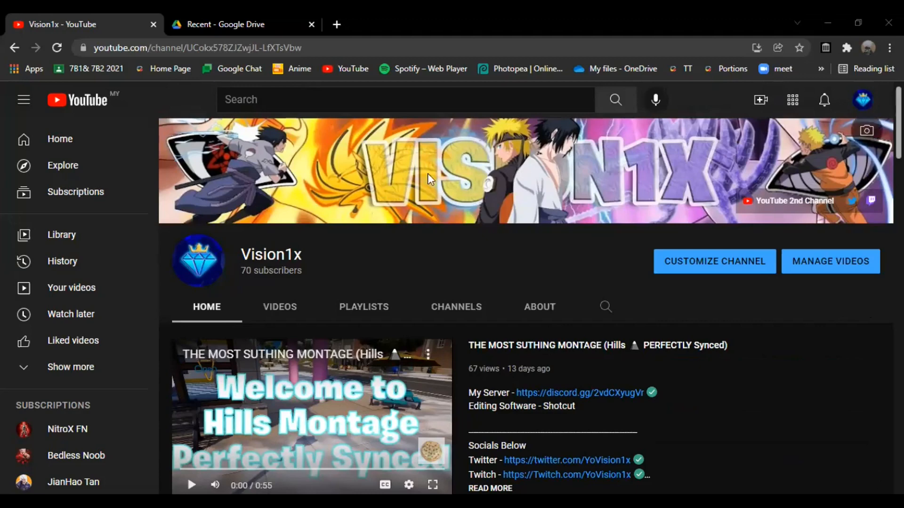
click(237, 24)
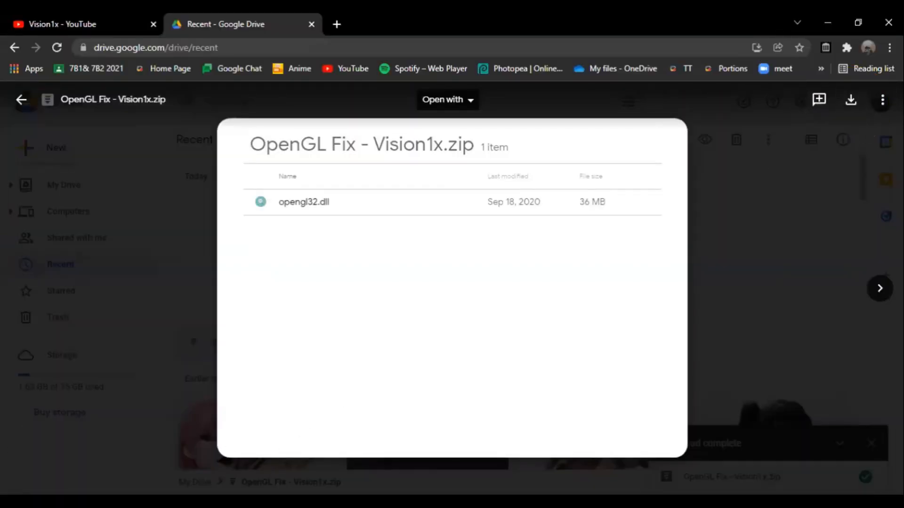
mouse_move(570, 81)
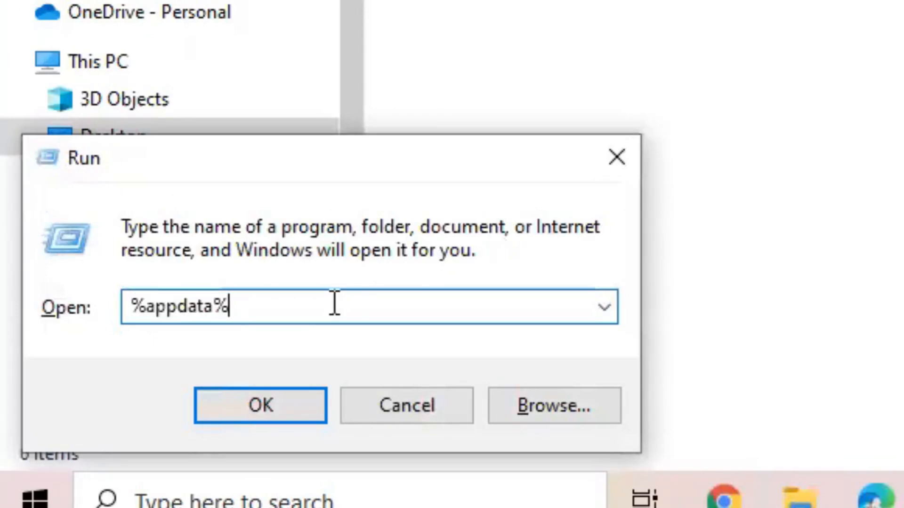
- Open %appdata% and reach the Salwyrr launcher folder with jre, libs and versions
click(260, 405)
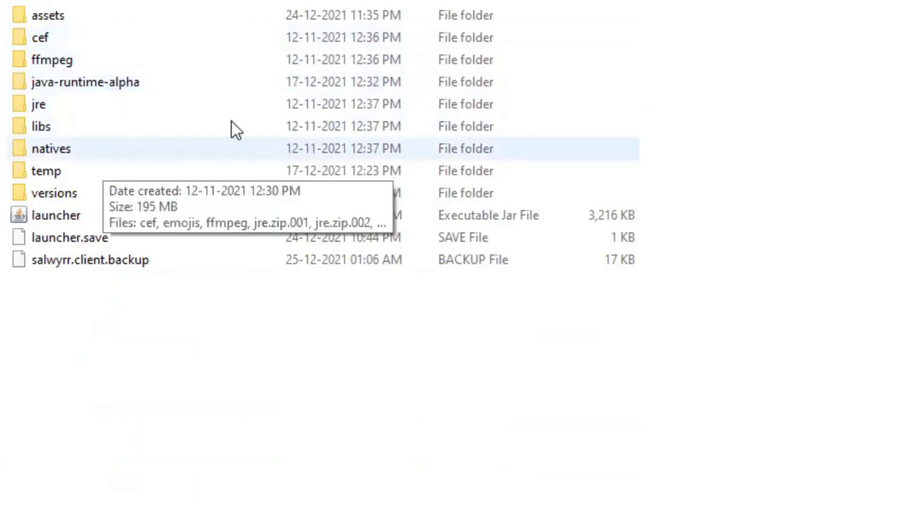
mouse_move(184, 85)
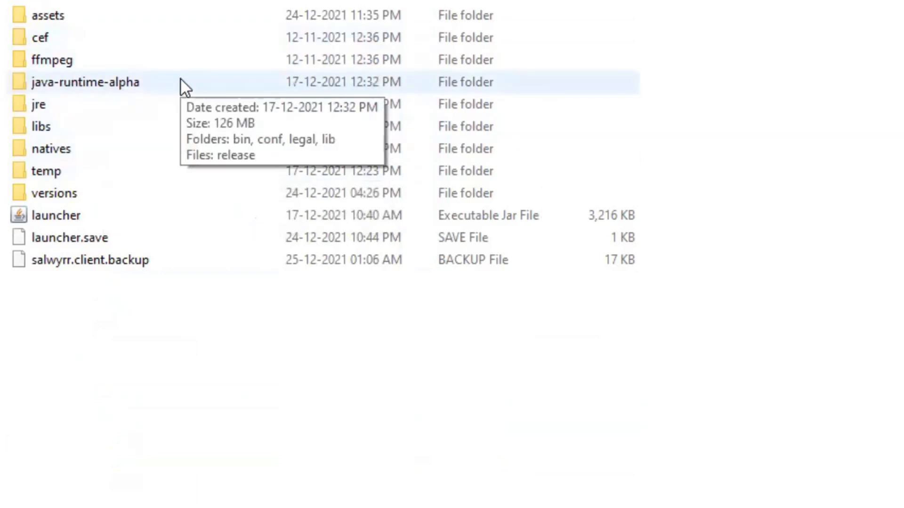
- Open java-runtime-alpha's bin folder and paste opengl32.dll, replacing the existing file
double_click(82, 82)
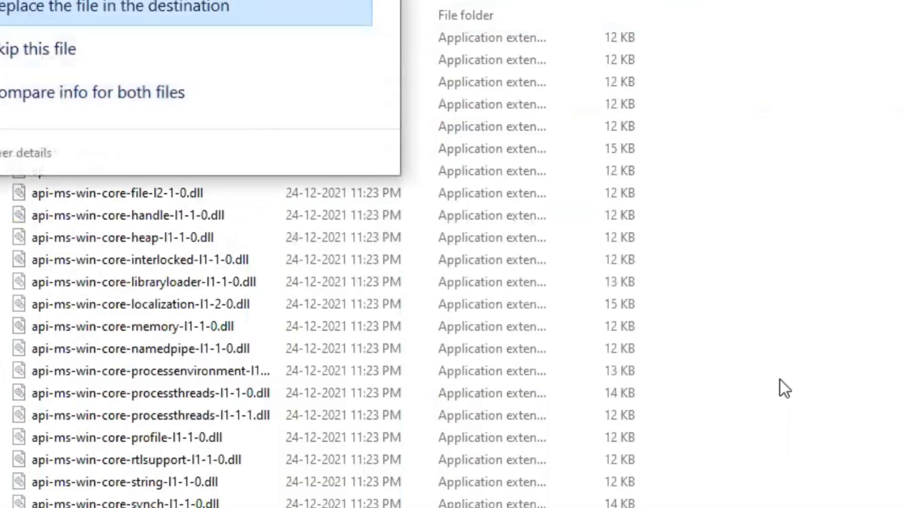
mouse_move(465, 9)
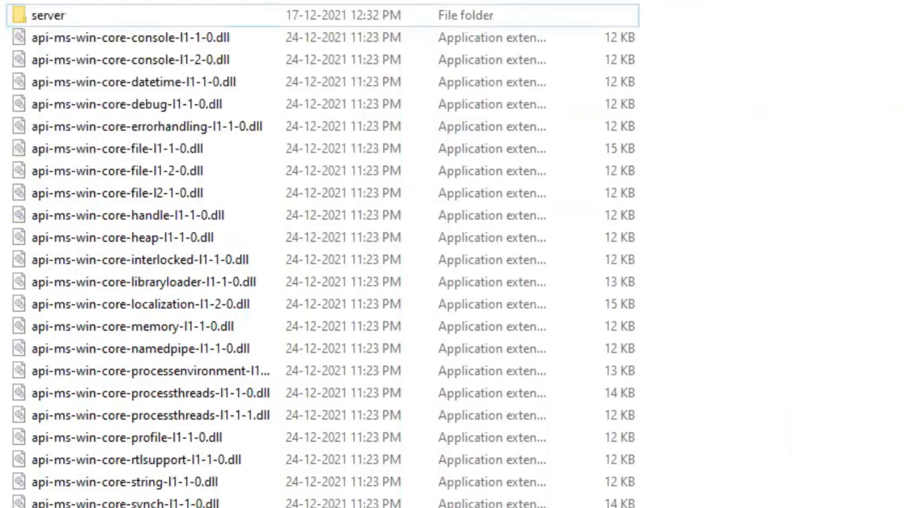
scroll(down, 3)
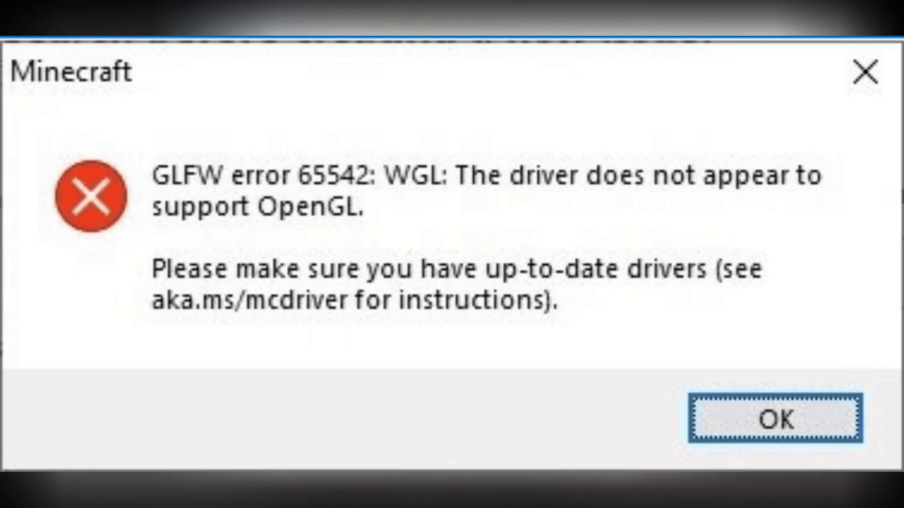
- Leave the zip preview and return to the Vision1x YouTube channel home page
click(773, 418)
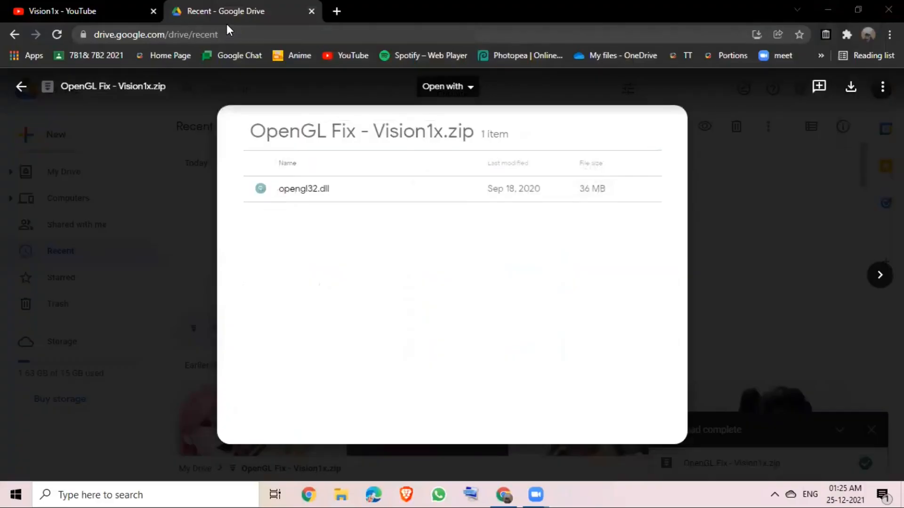
mouse_move(233, 41)
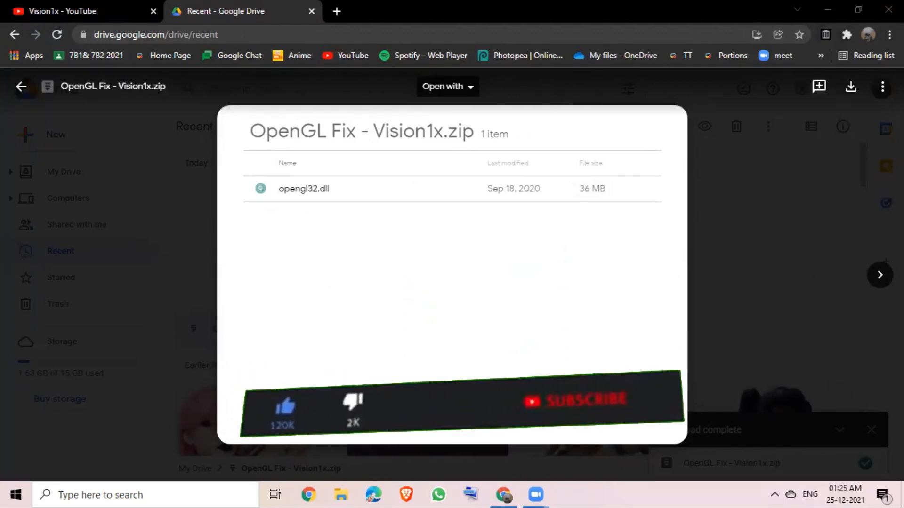
click(577, 401)
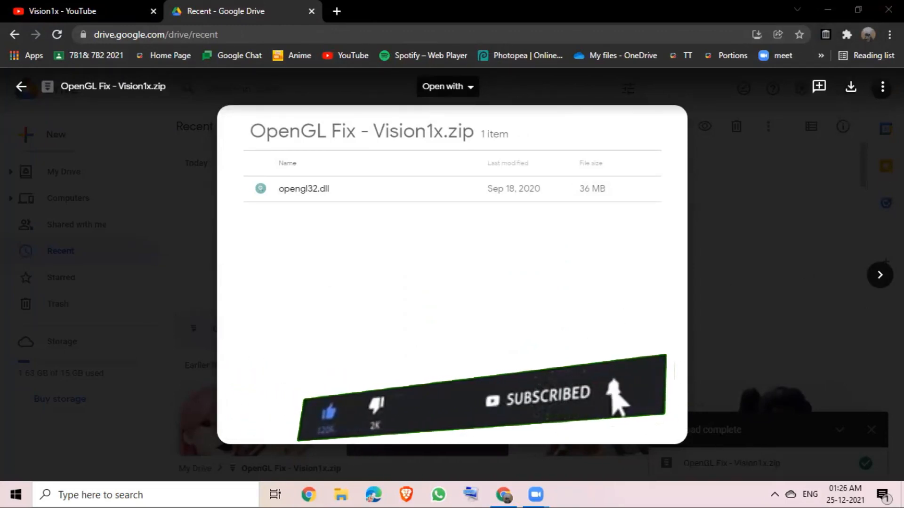
click(71, 10)
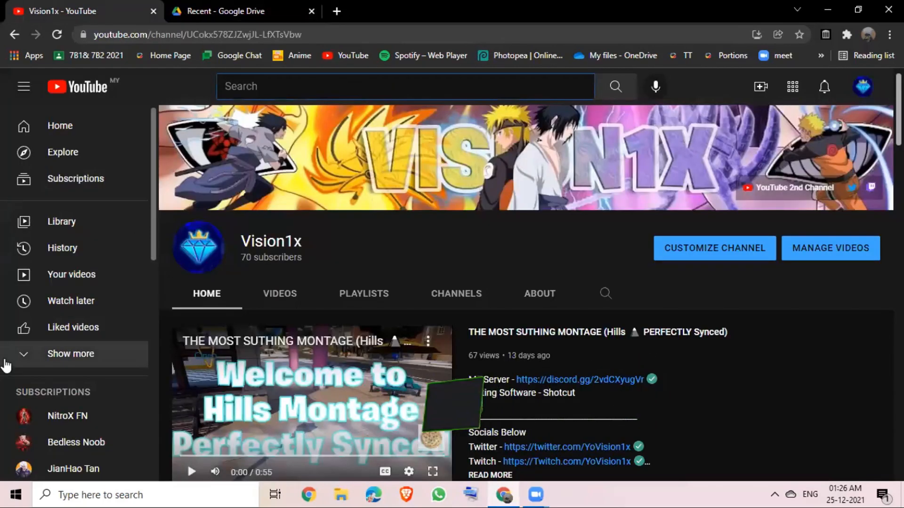
- Search YouTube for Salwyrr 1.18 OpenGL error fixes, then reopen the Google Drive zip
text(how to fix 1.18 openGL error in salwyrr)
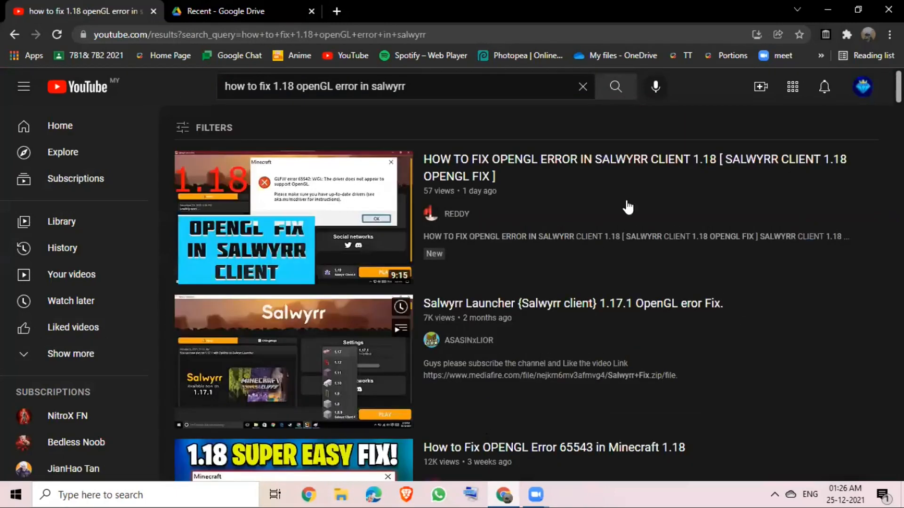
scroll(down, 3)
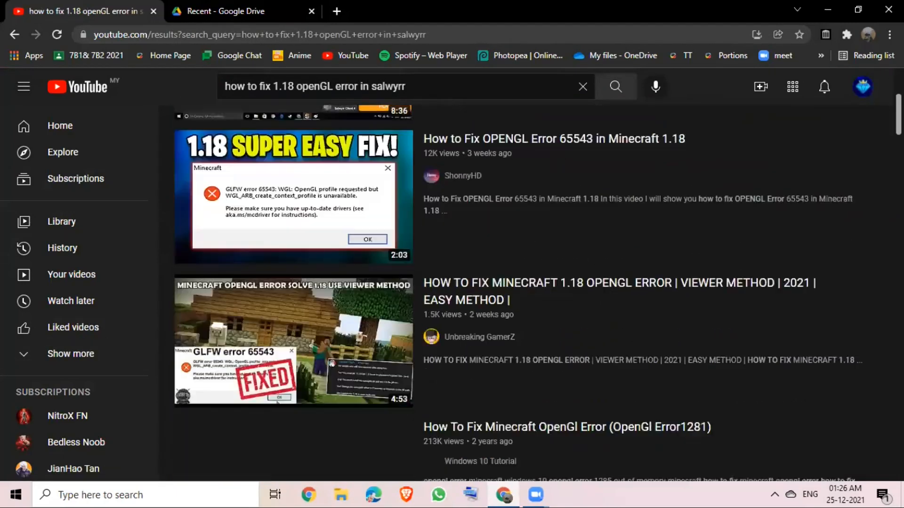
scroll(down, 3)
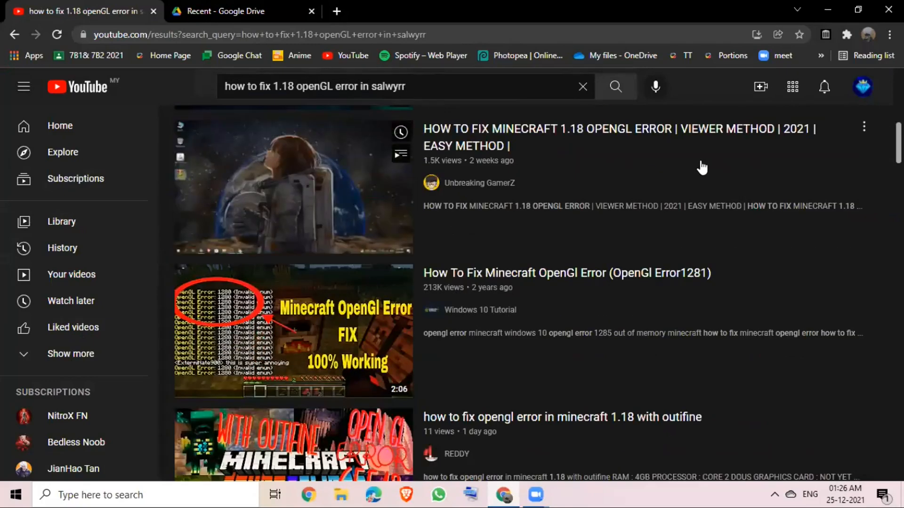
scroll(down, 3)
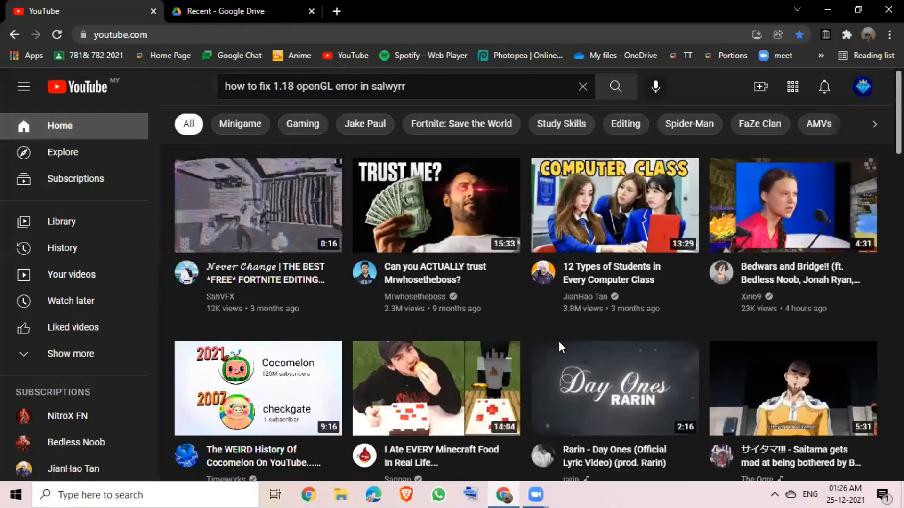
click(240, 11)
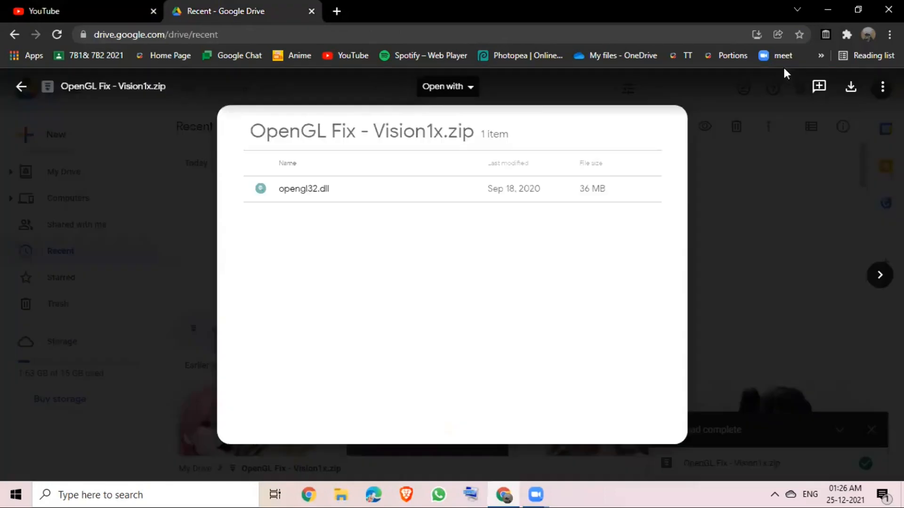
mouse_move(537, 103)
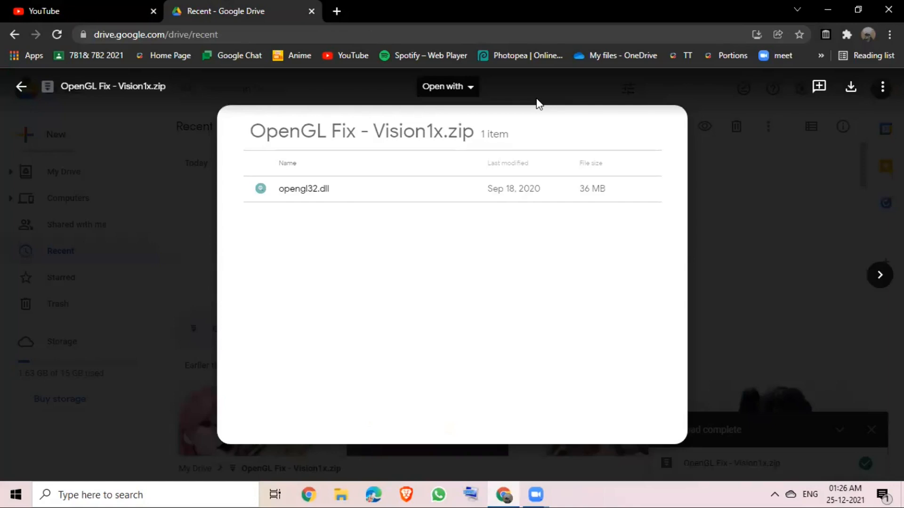
mouse_move(776, 88)
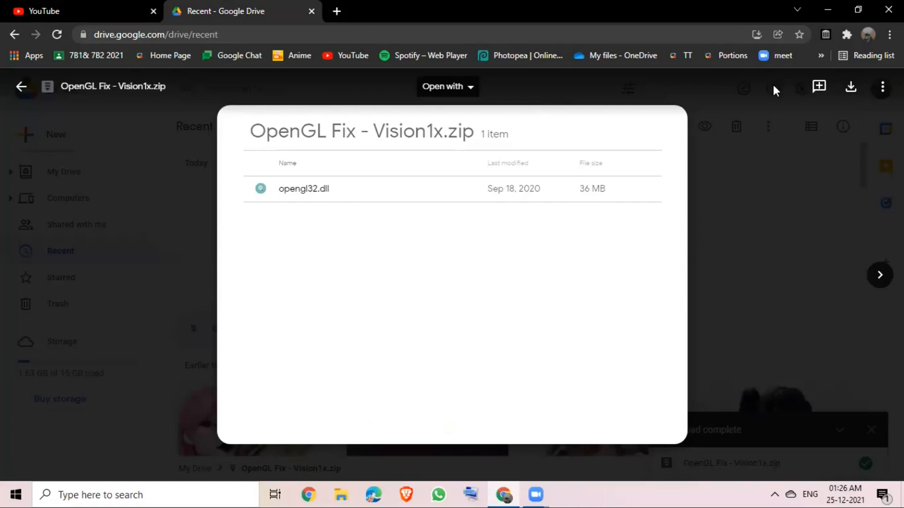